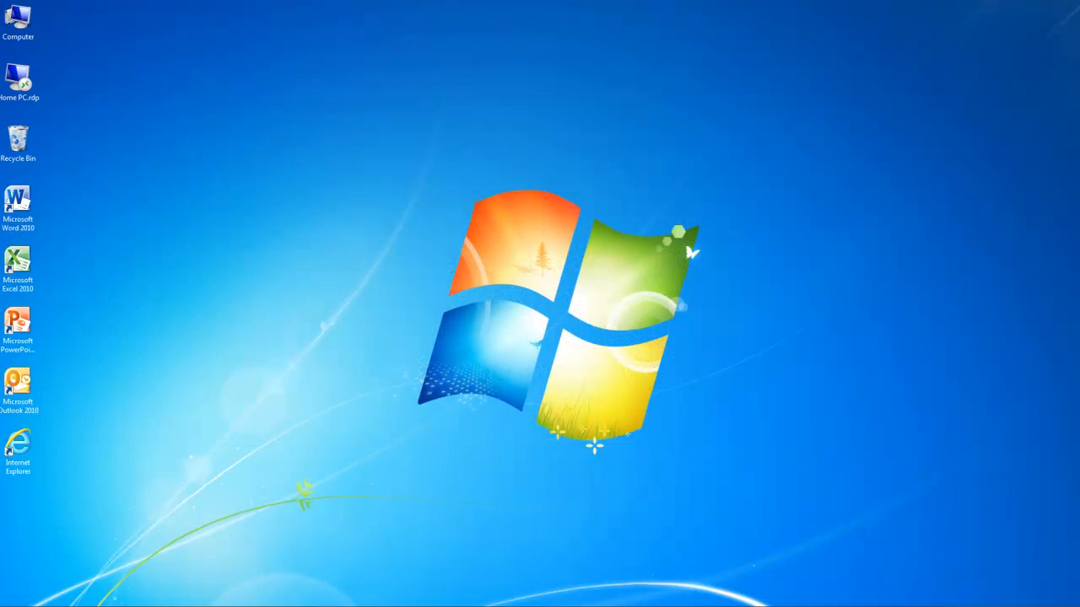
Step: Search the Start menu for "narrator" and launch Narrator so the screen is read aloud
left_click(503, 38)
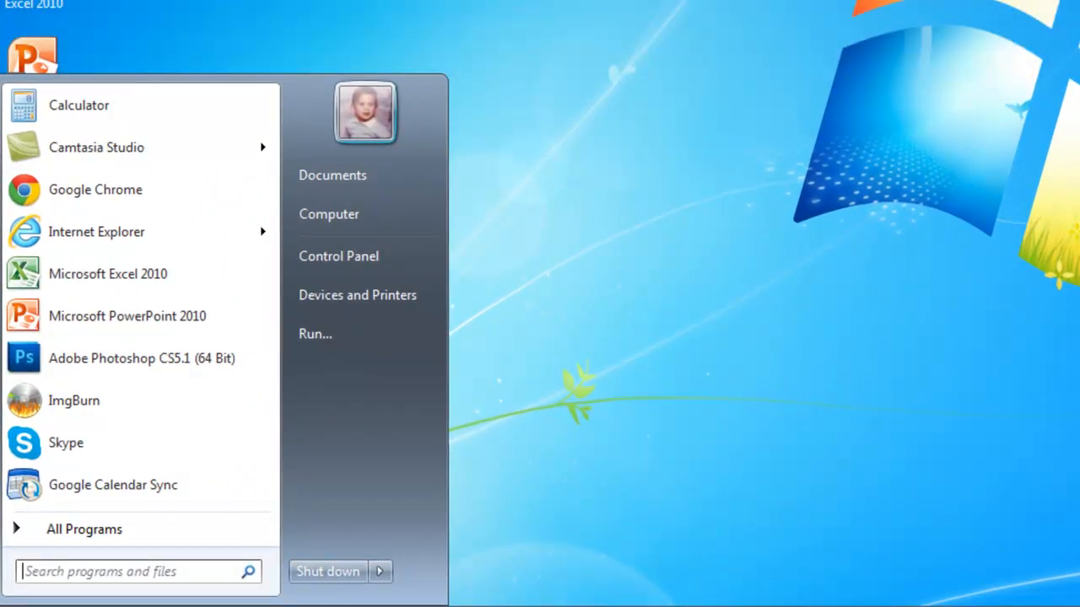
type("narr")
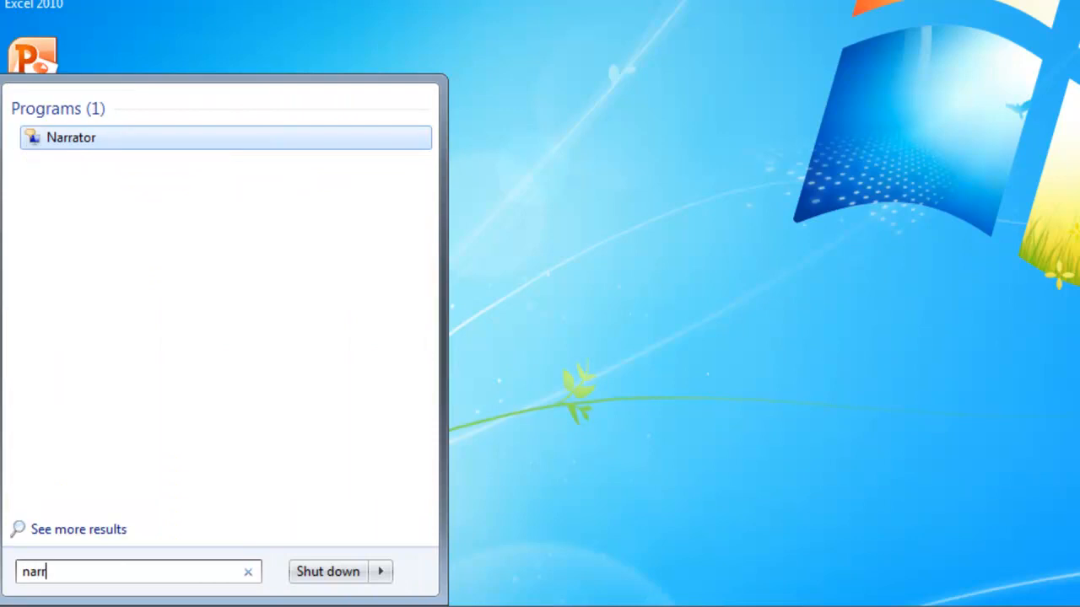
type("ator")
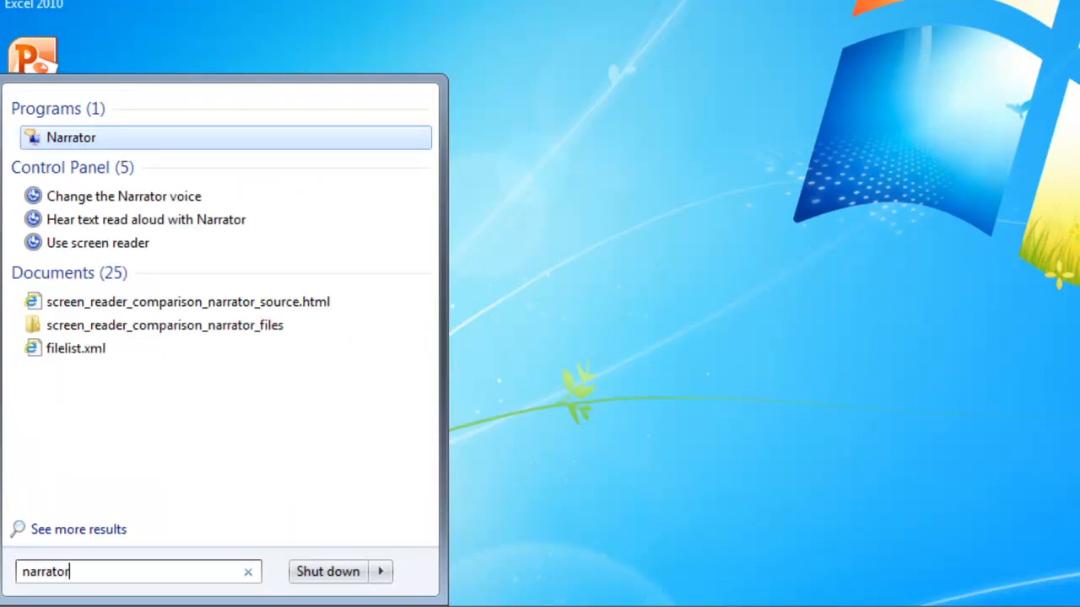
key("Enter")
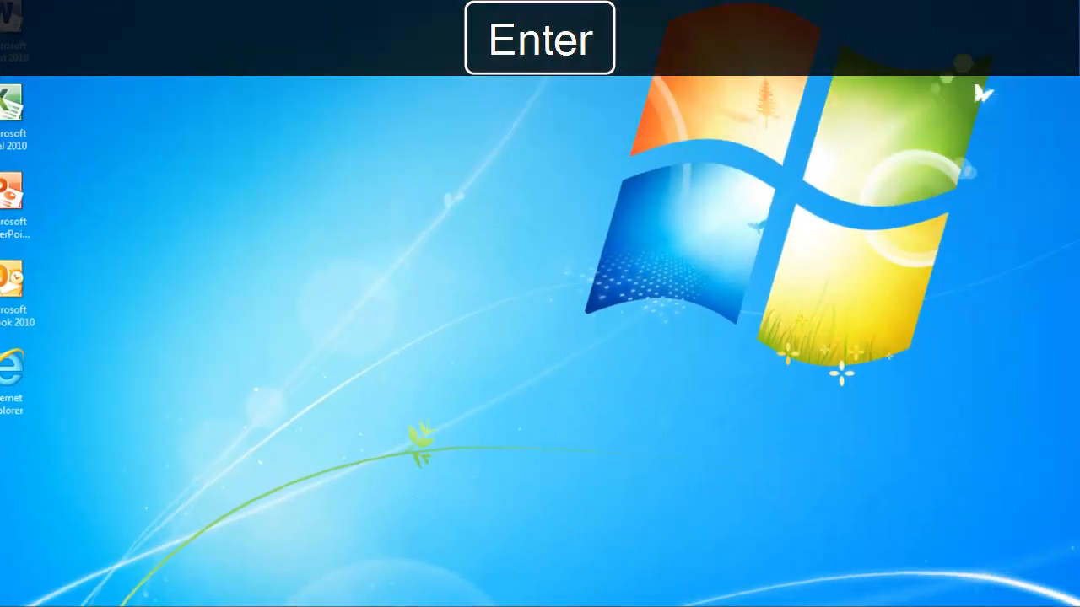
key("Enter")
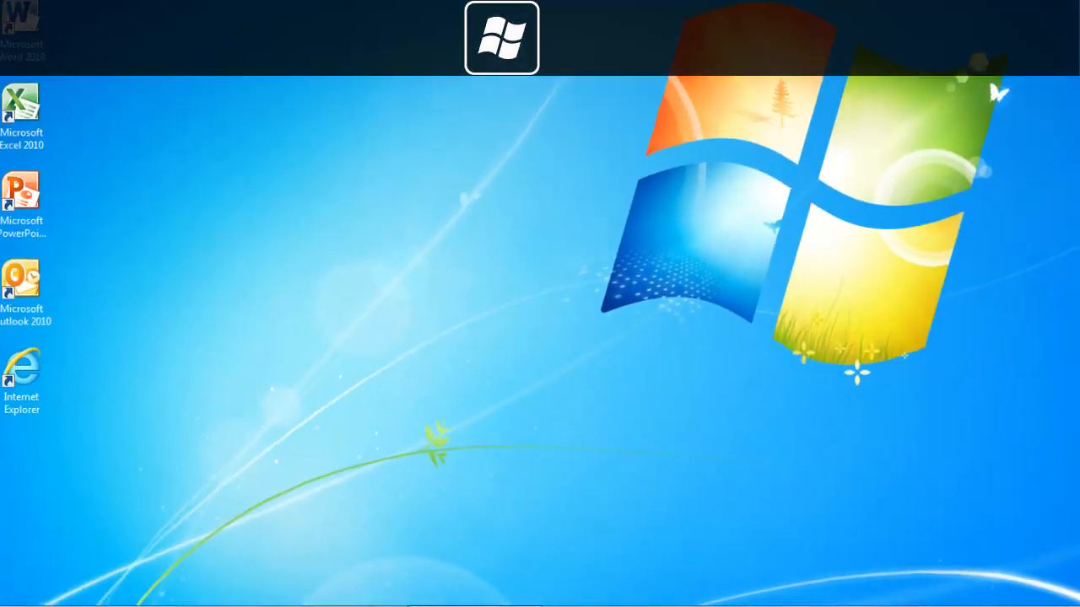
left_click(501, 37)
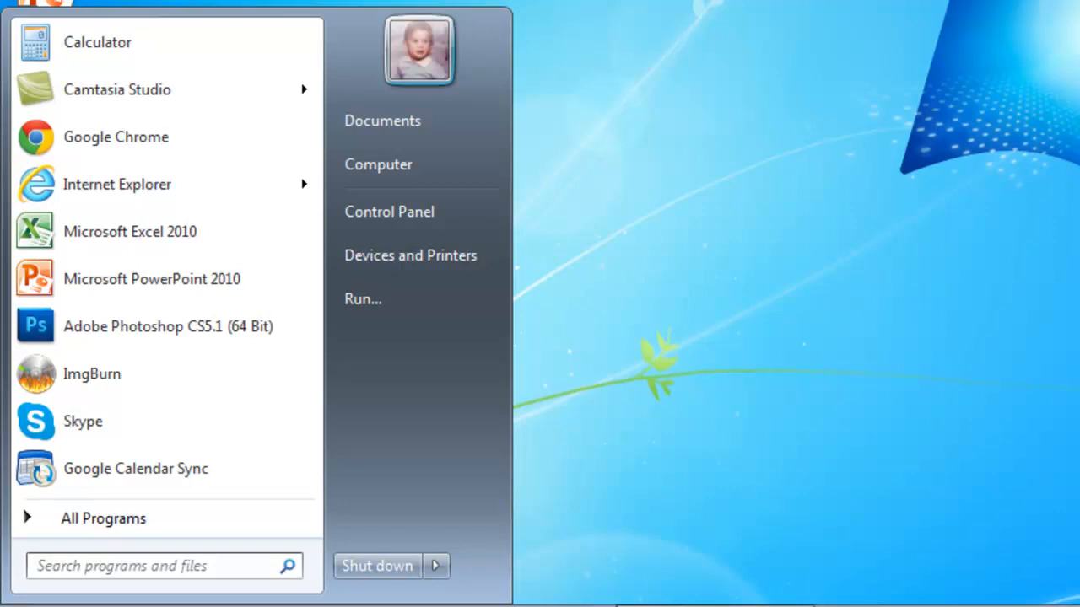
Step: Search the Start menu for "download" and open the Downloads folder in Explorer
type("d")
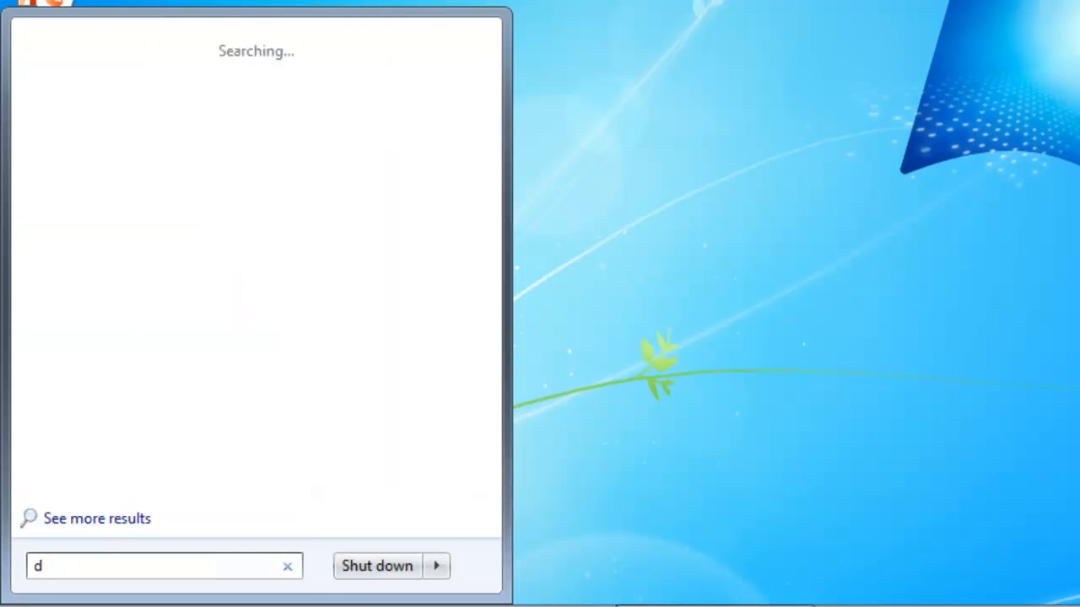
type("own")
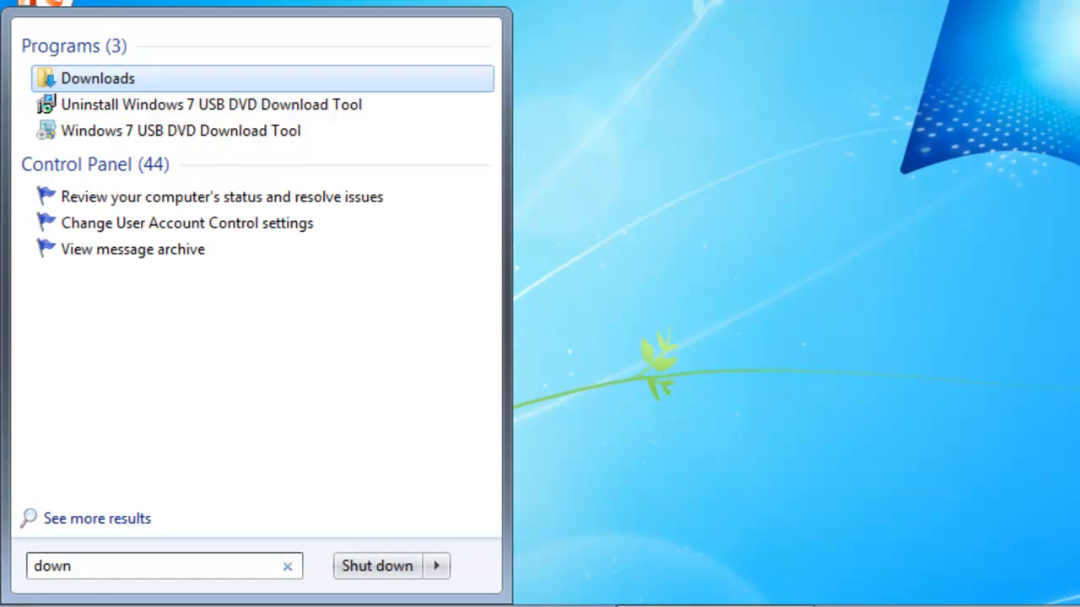
type("load")
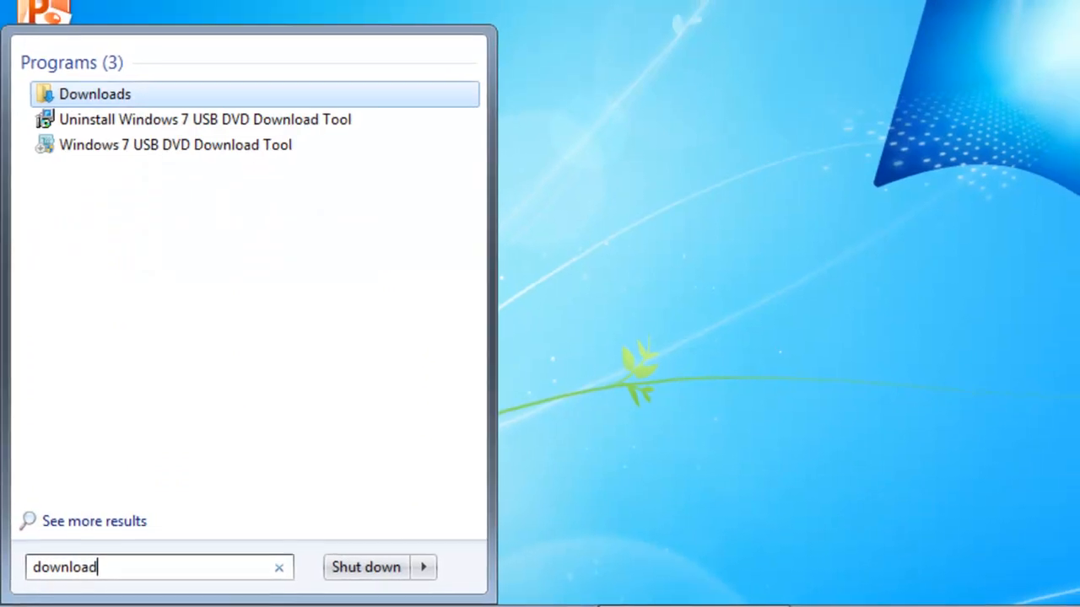
key("Enter")
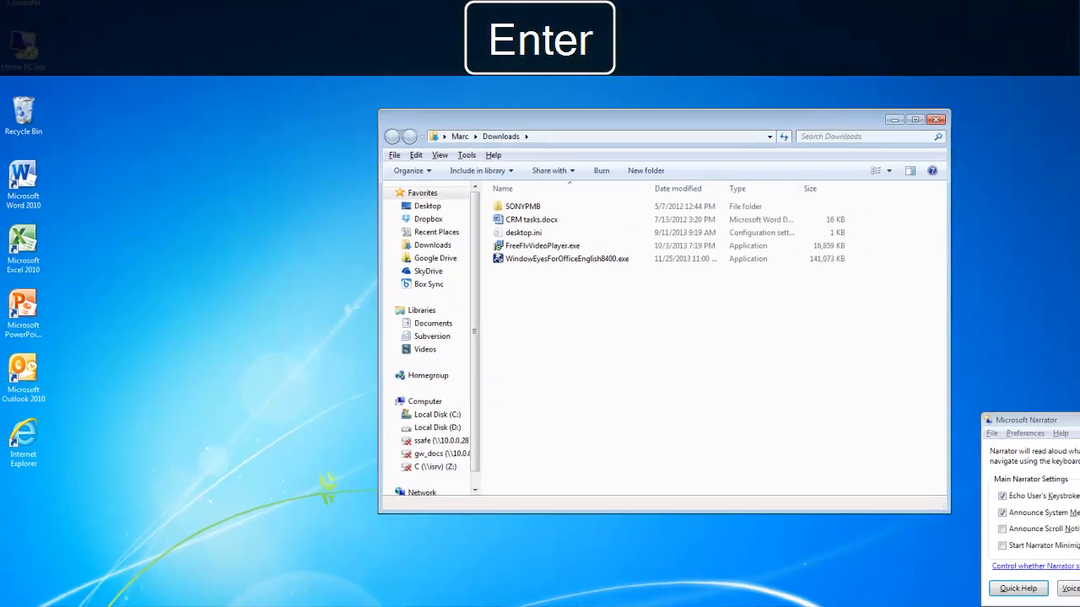
key("Enter")
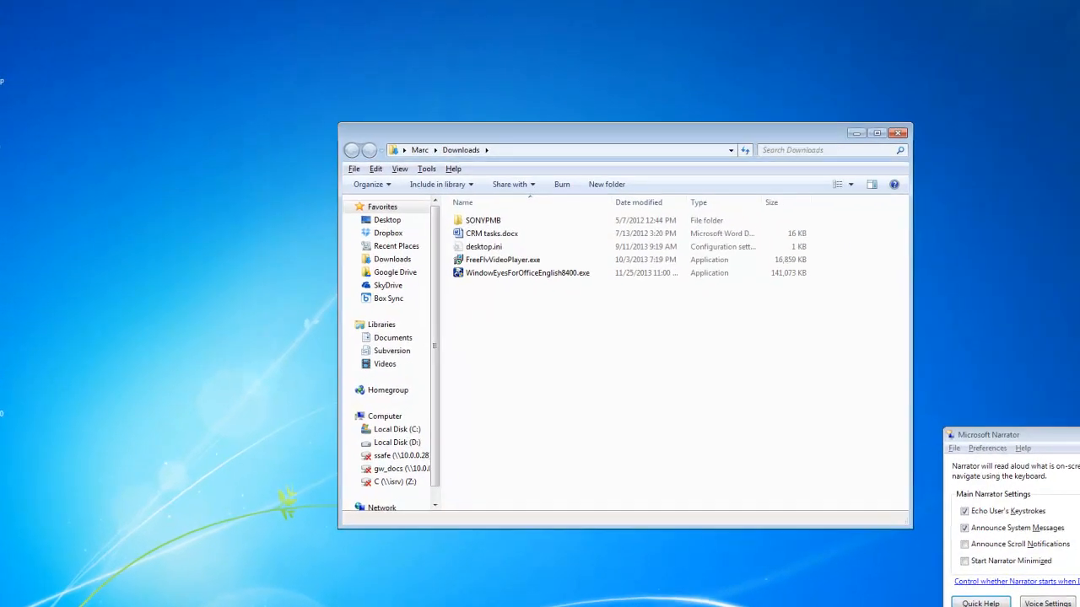
left_click(877, 131)
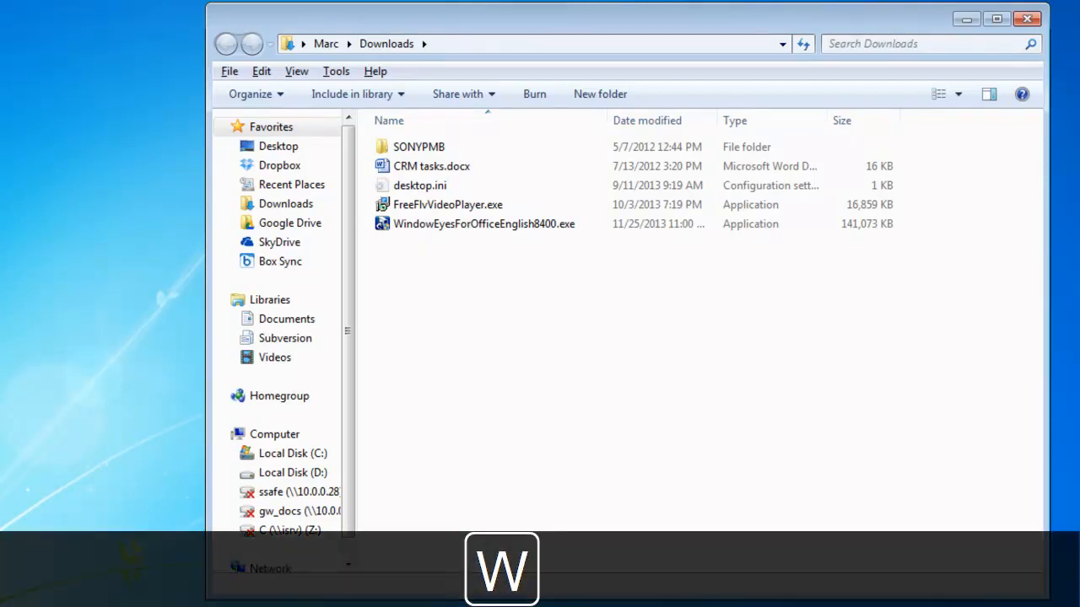
Step: Select the WindowEyesForOfficeEnglish8400.exe installer in the Downloads list
left_click(482, 223)
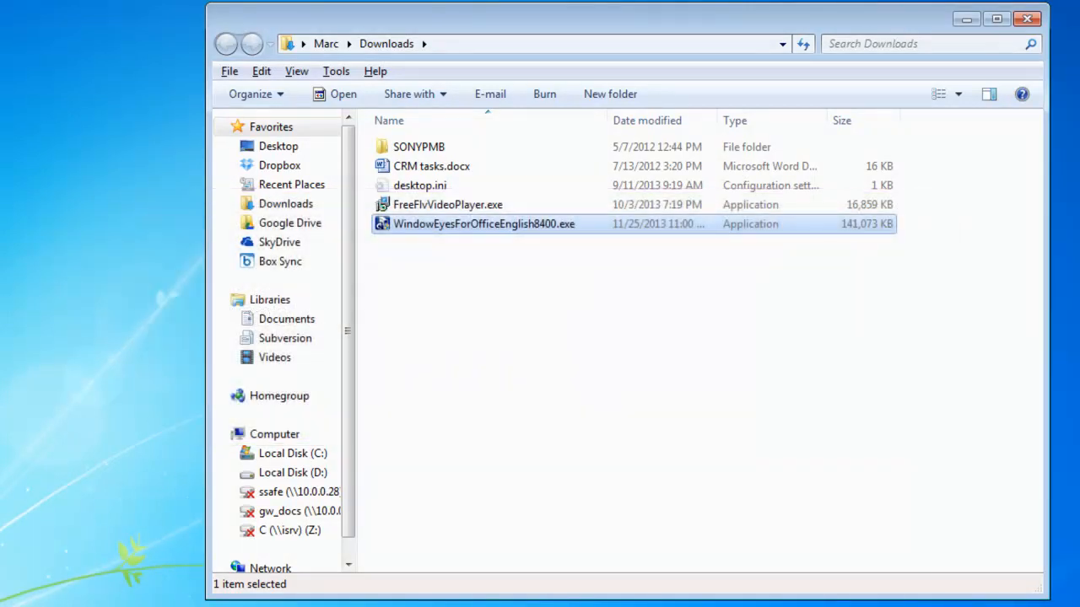
double_click(483, 223)
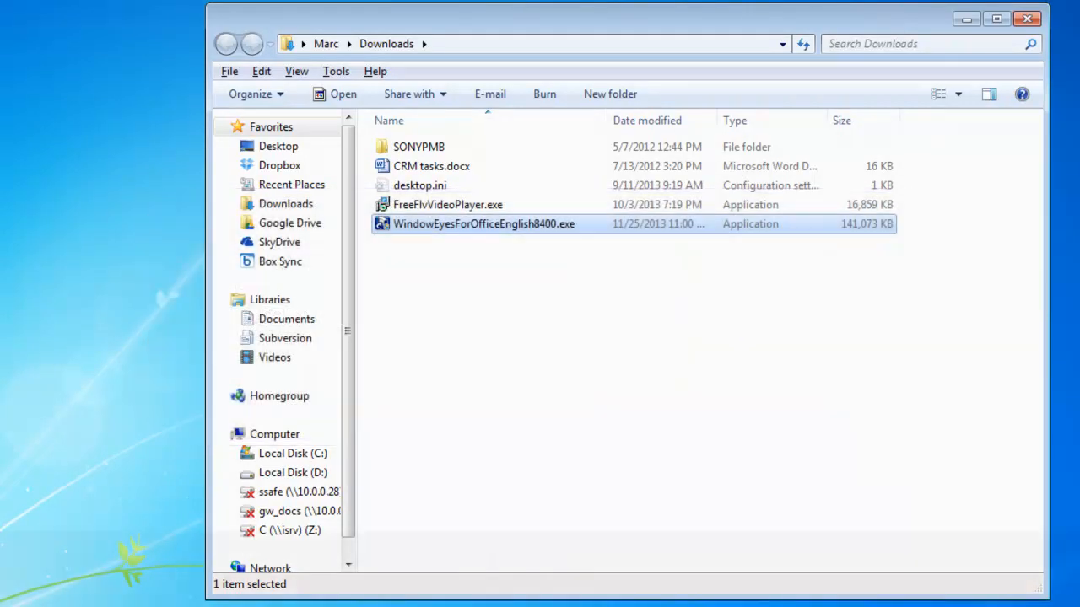
Step: Run WindowEyesForOfficeEnglish8400.exe so Window-Eyes 8.4 Setup starts its temporary copy
key("Enter")
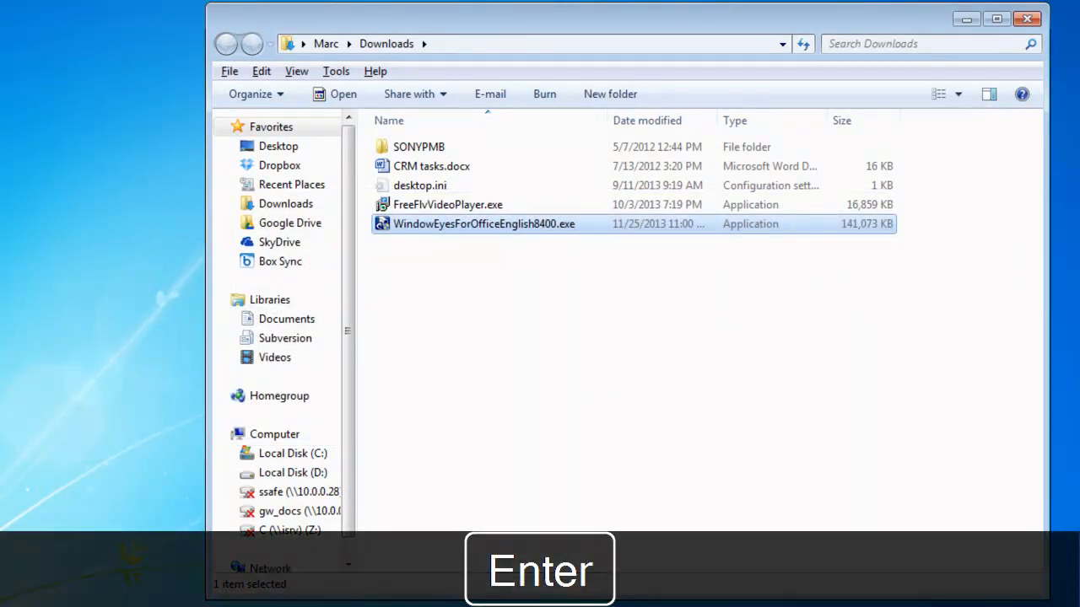
key("Enter")
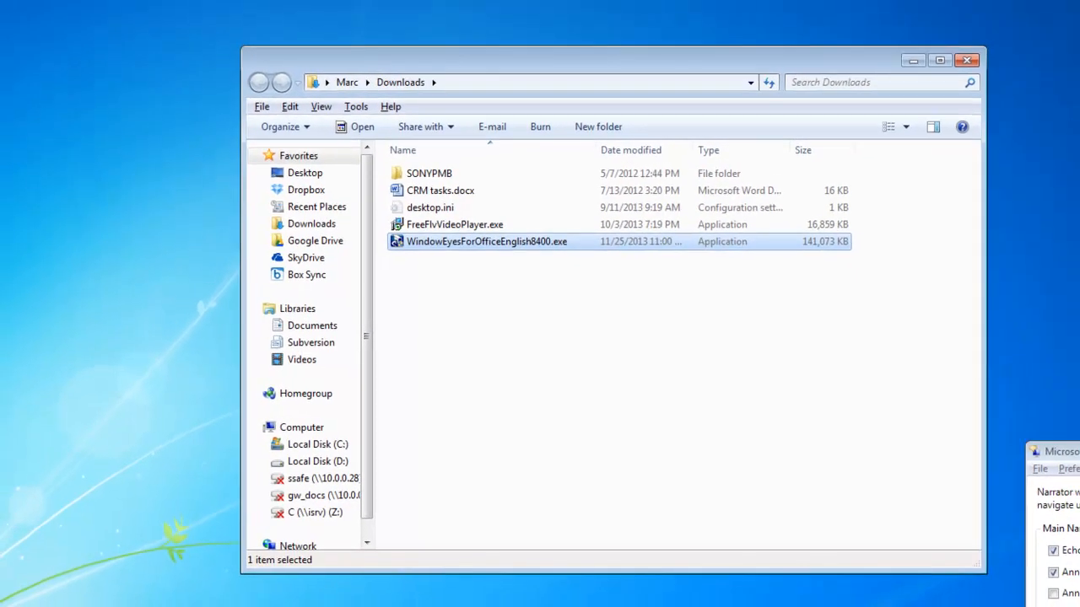
double_click(486, 241)
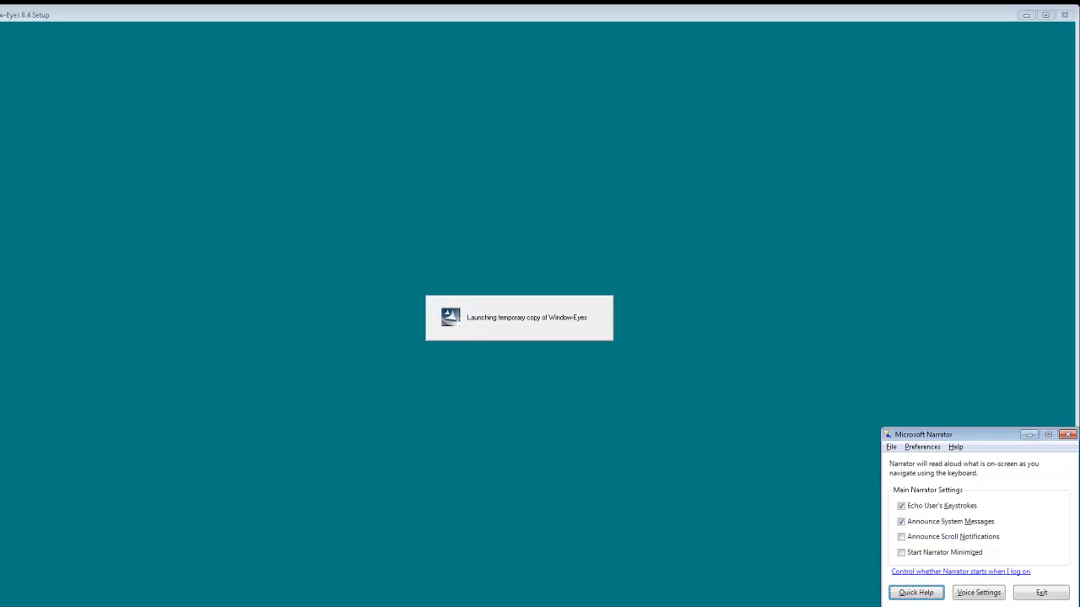
Step: Switch through the open windows to reach Narrator past the setup launch screen
key("alt+tab")
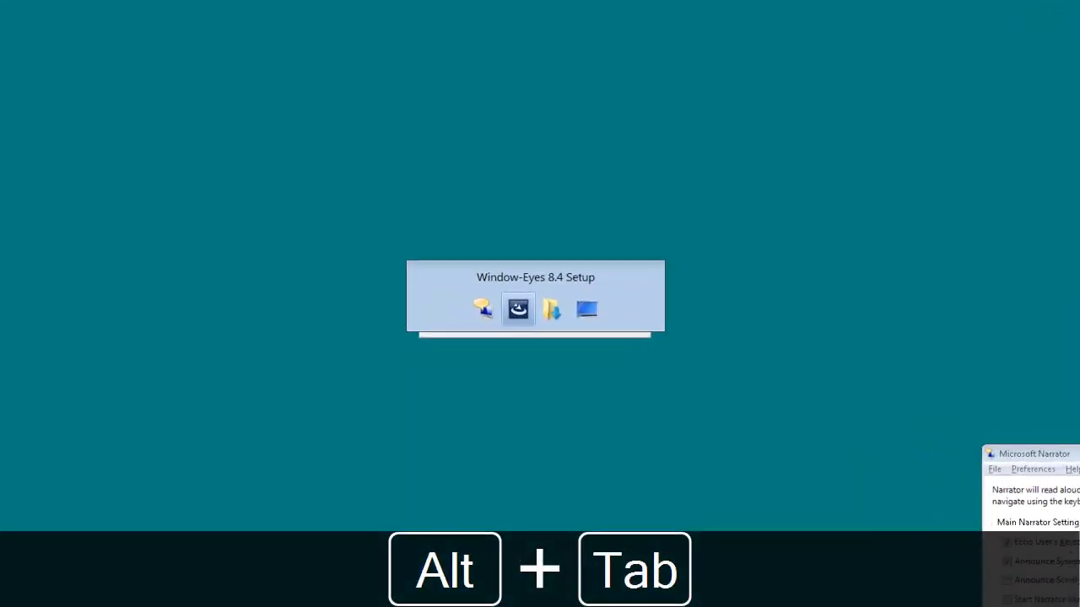
key("Alt+Tab")
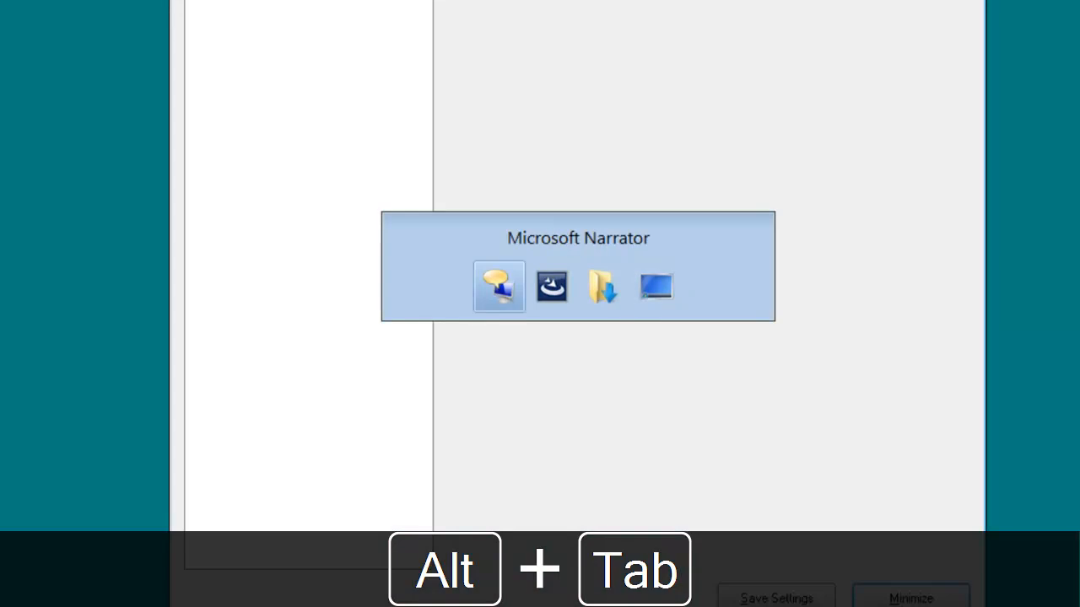
key("alt+tab")
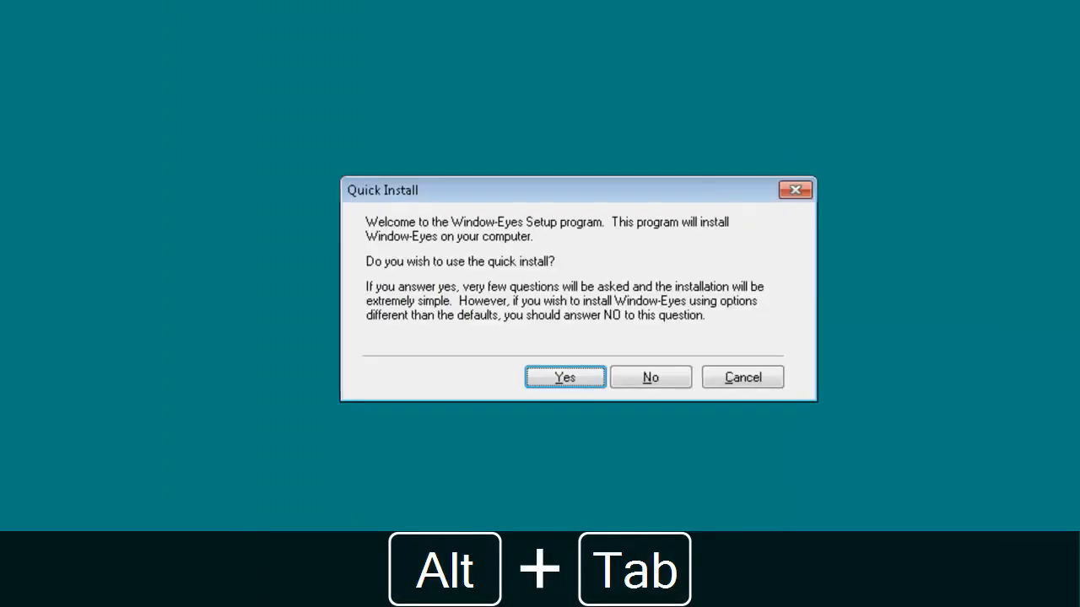
key("alt+tab")
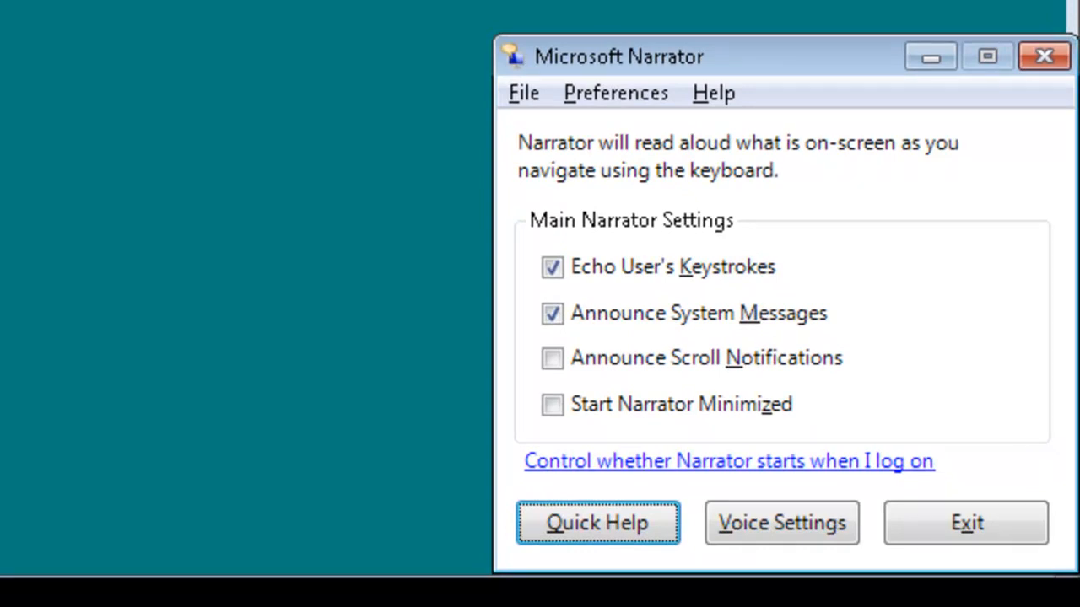
Step: Exit Narrator with Alt+X and confirm Yes in the Exit Narrator prompt
key("alt+x")
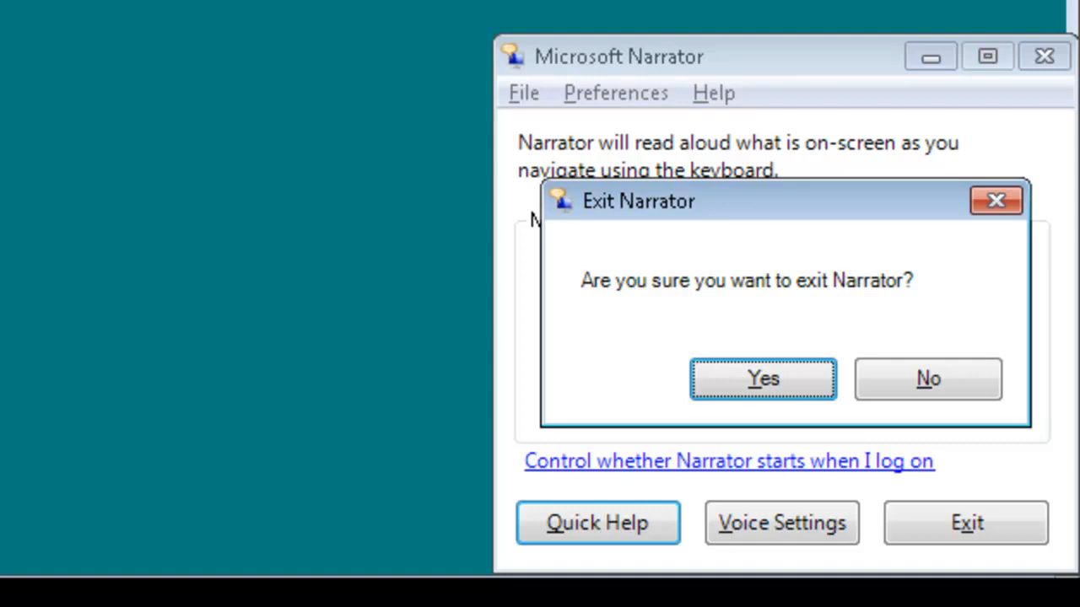
key("Enter")
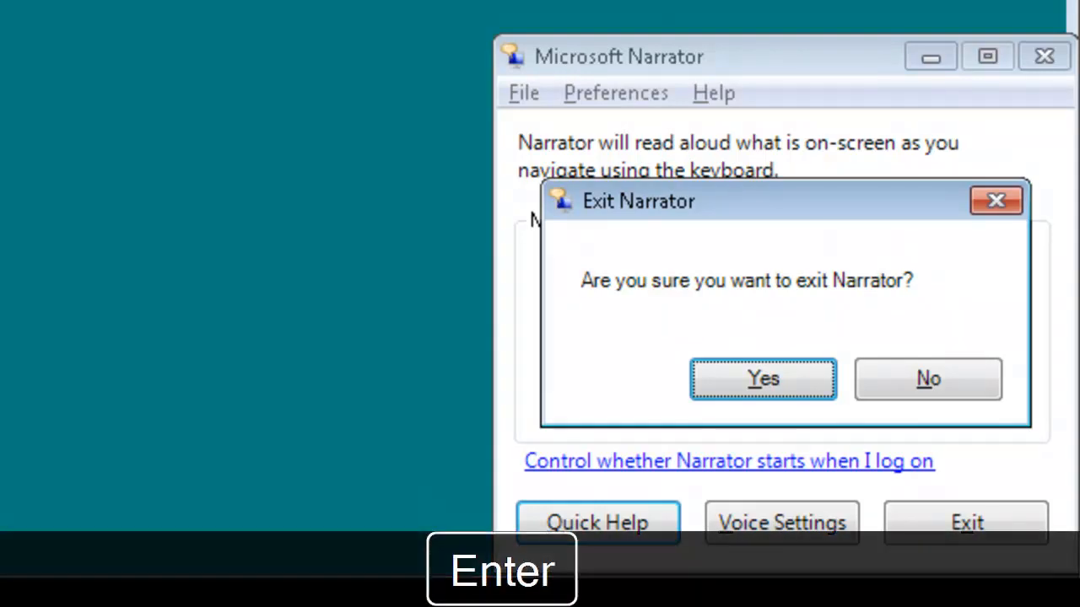
key("Enter")
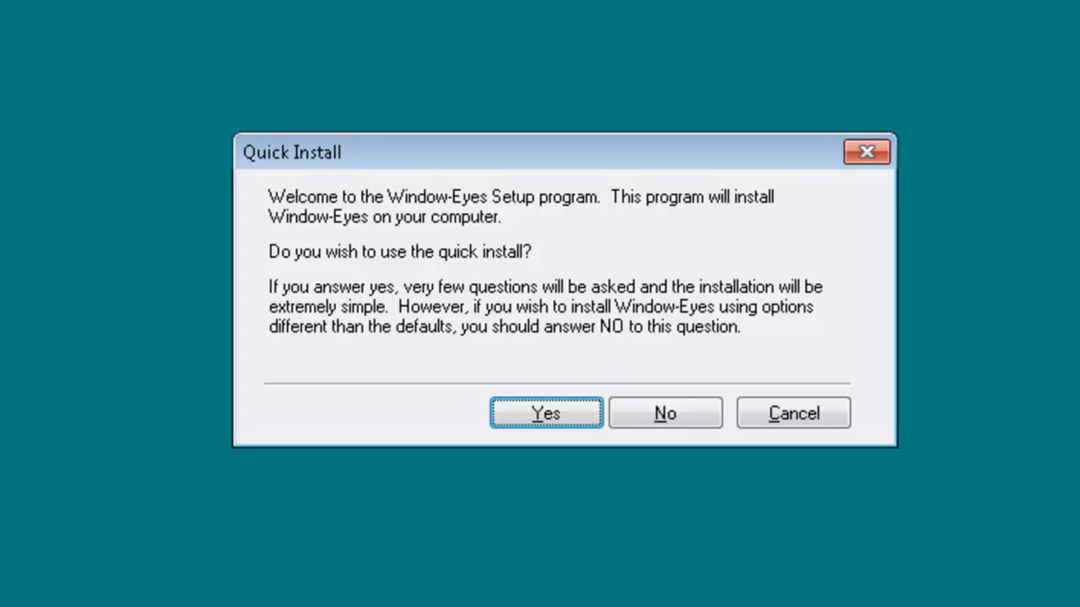
Step: Answer Yes to Quick Install so setup uses default options with few questions
key("Enter")
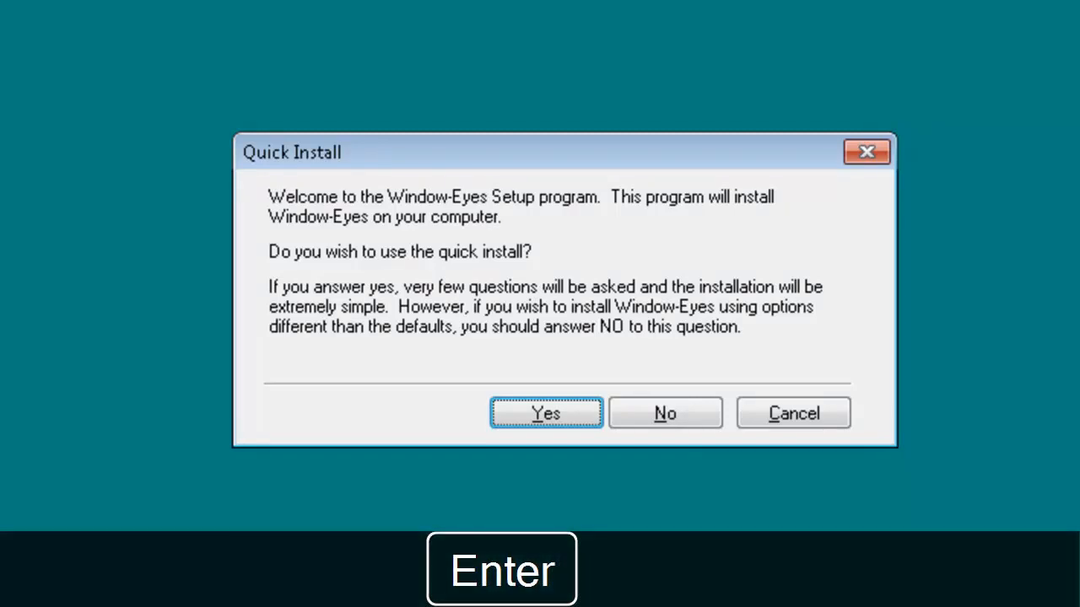
key("Enter")
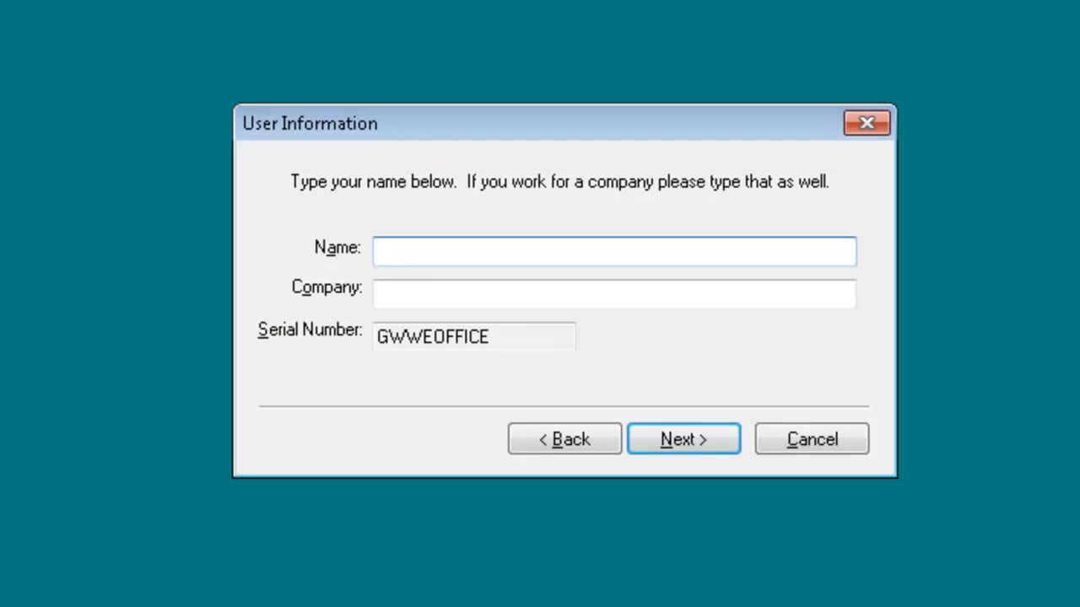
Step: Enter the name Marc and company GW Micro in User Information and continue with Next
left_click(614, 250)
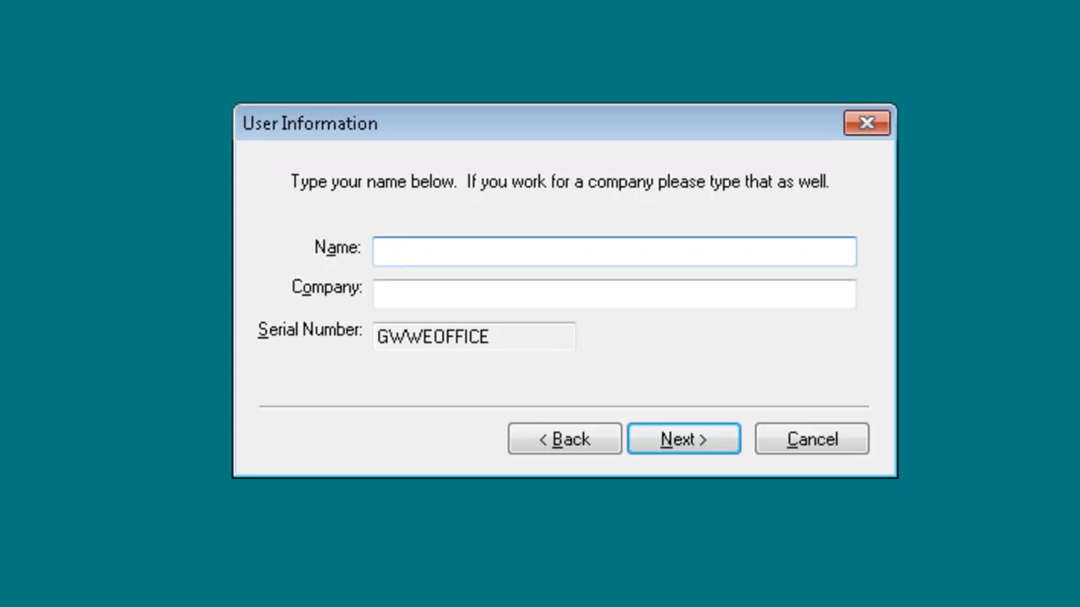
left_click(614, 250)
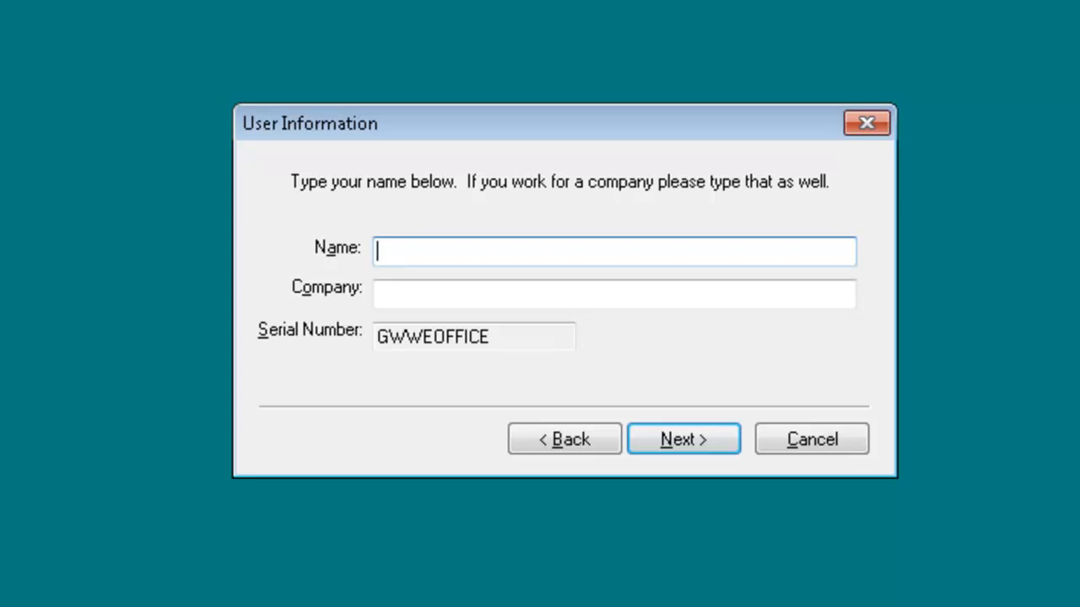
type("M")
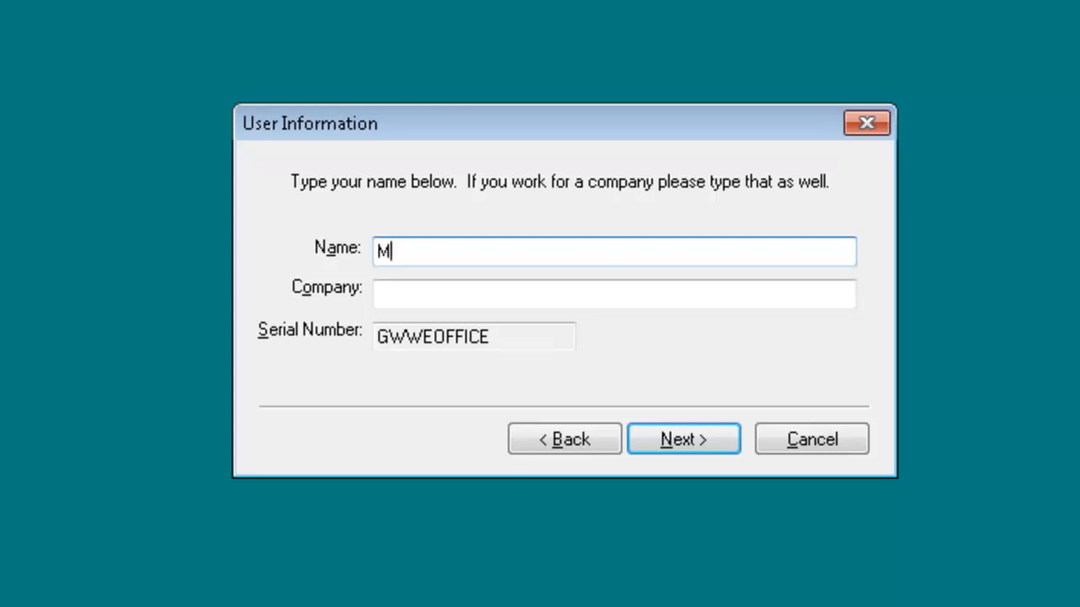
type("ar")
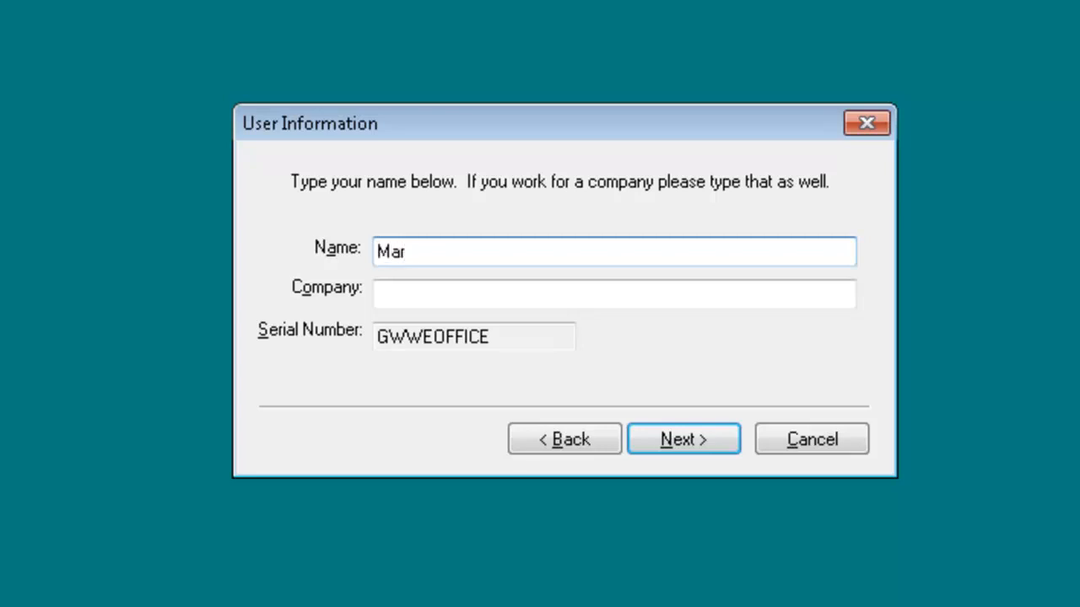
type("c")
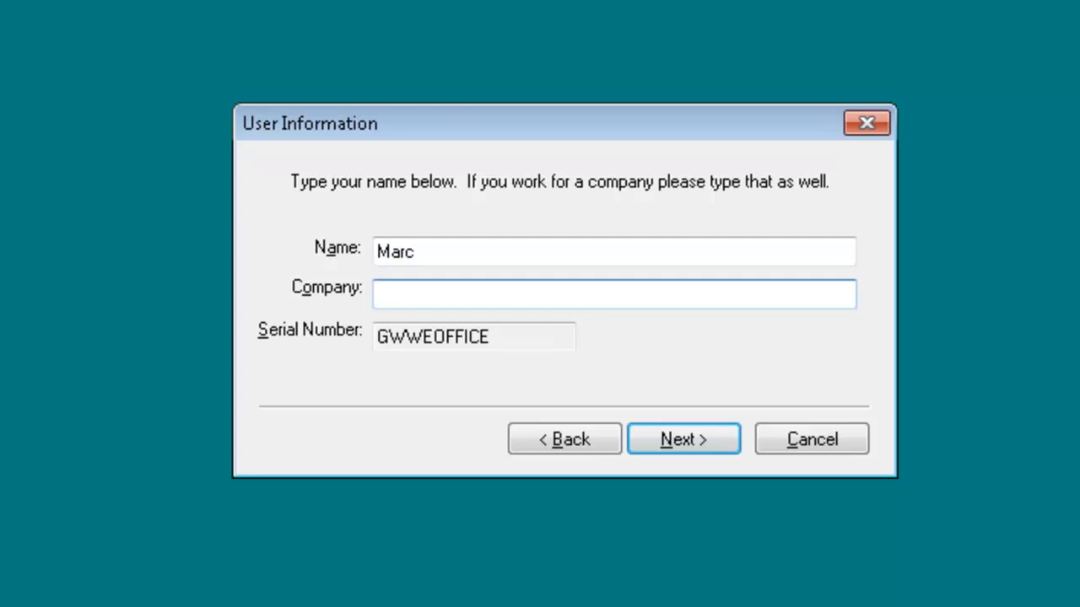
type("G")
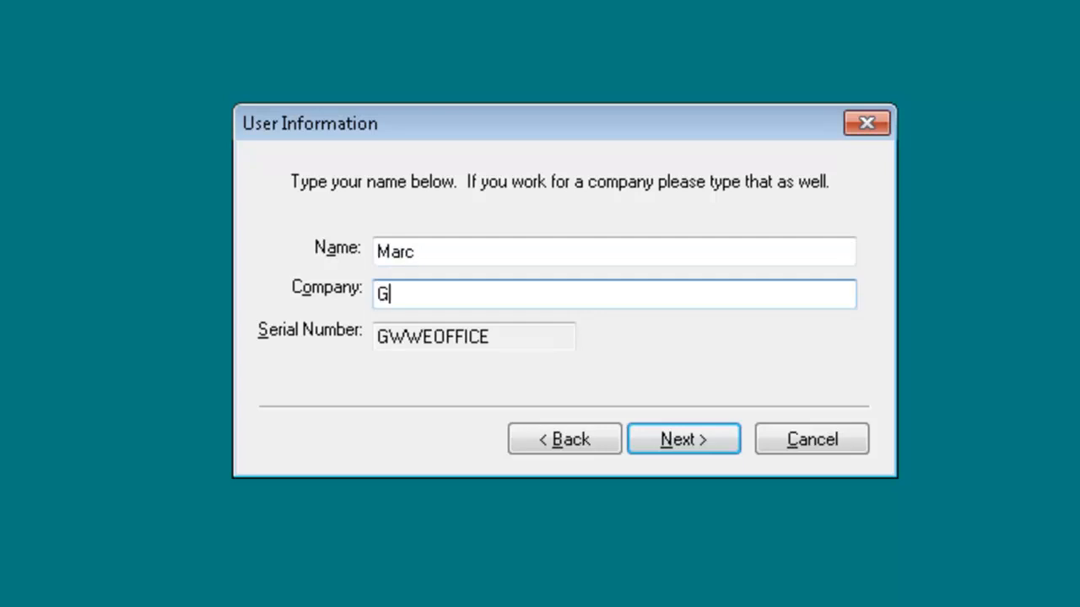
type("W")
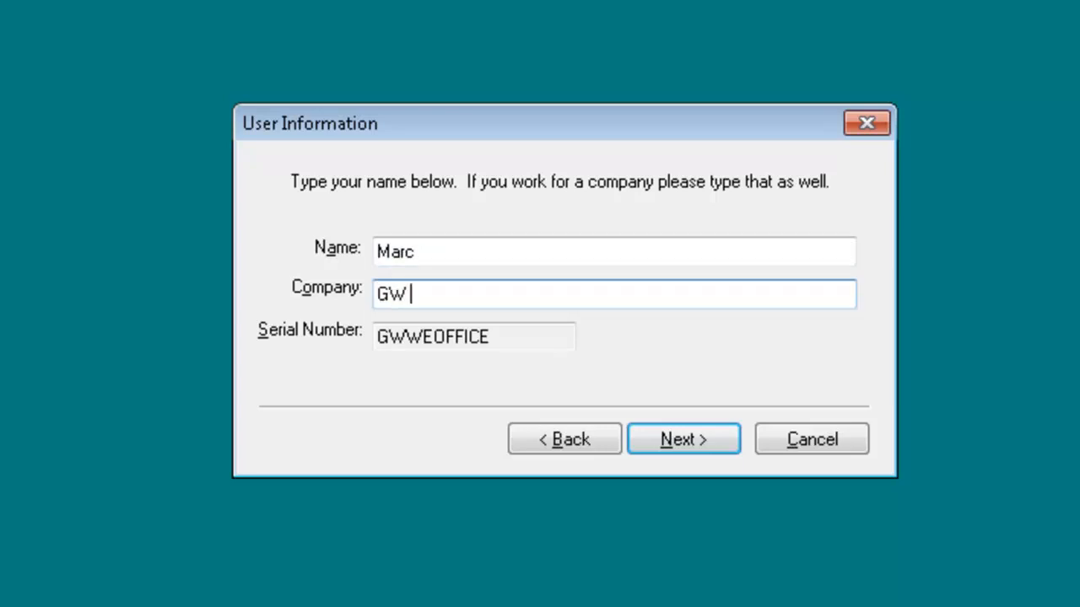
type("Mic")
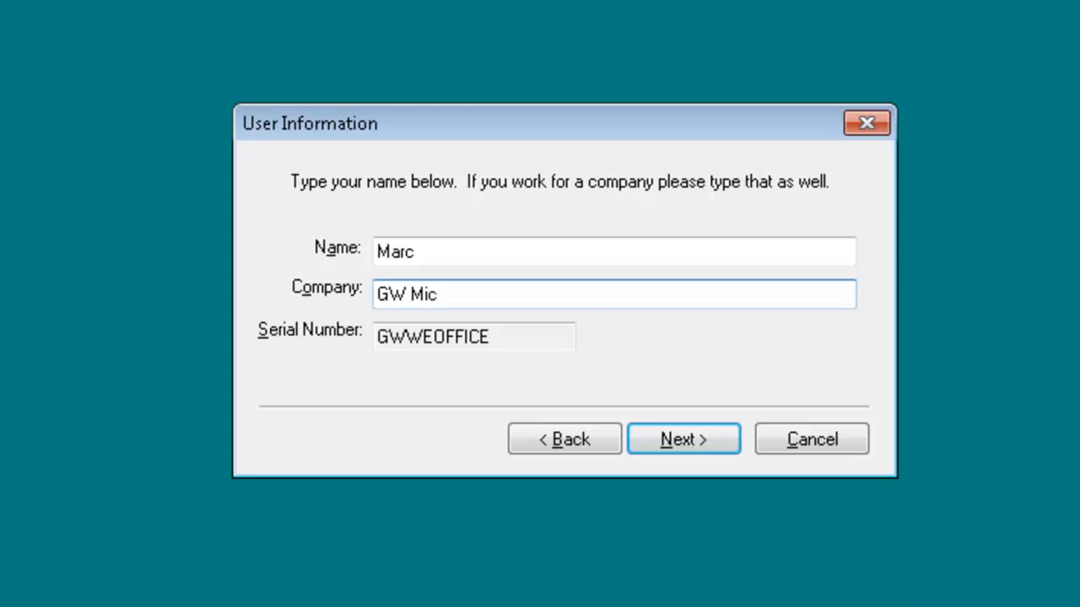
type("ro")
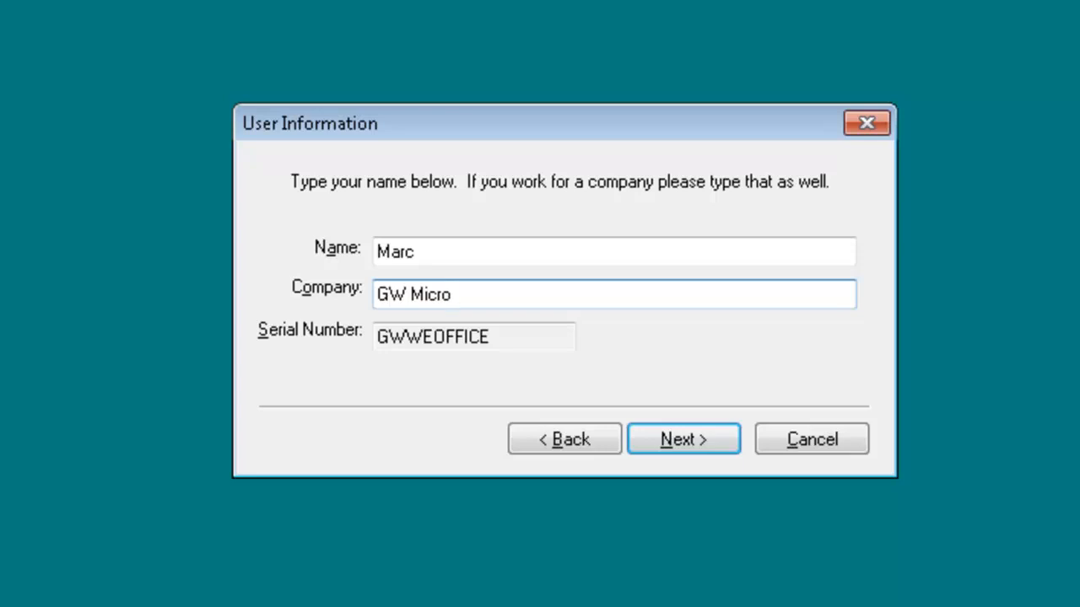
left_click(682, 439)
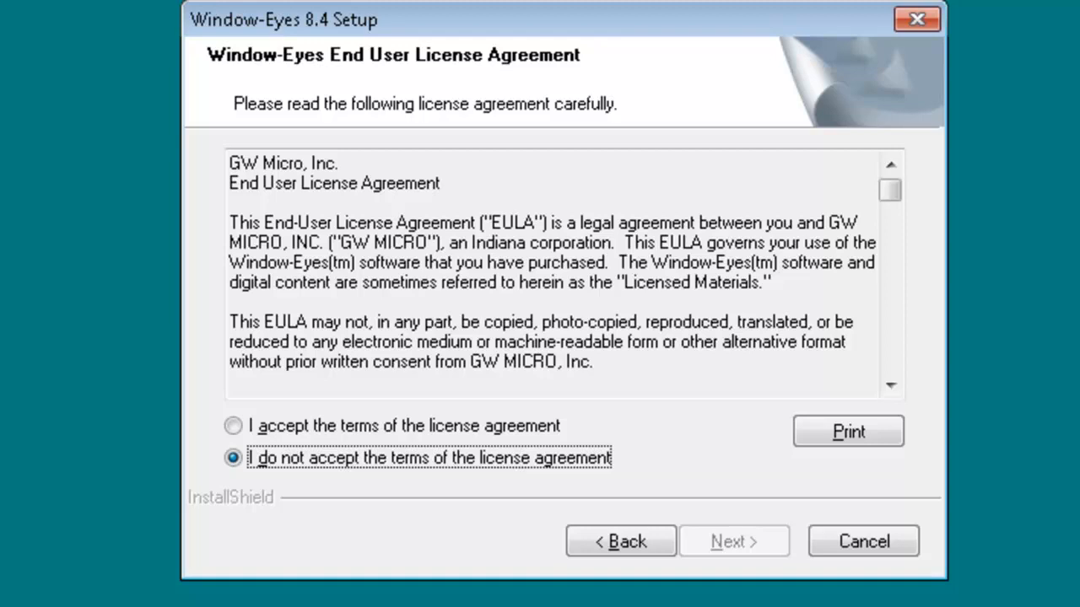
Step: Accept the license terms with Alt+A and continue so setup begins configuring and copying files
key("alt+a")
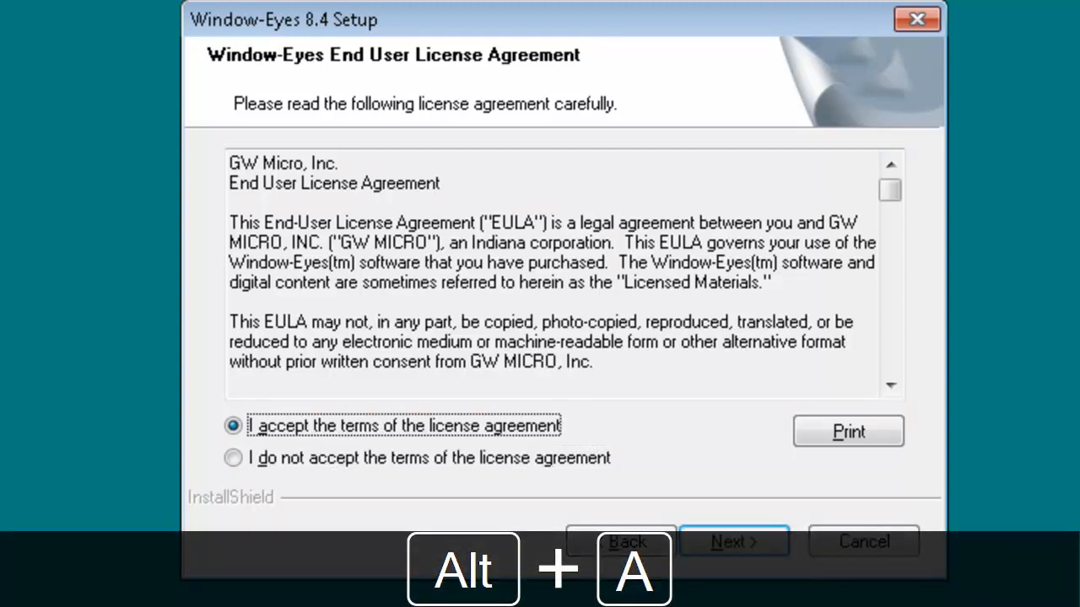
key("alt+a")
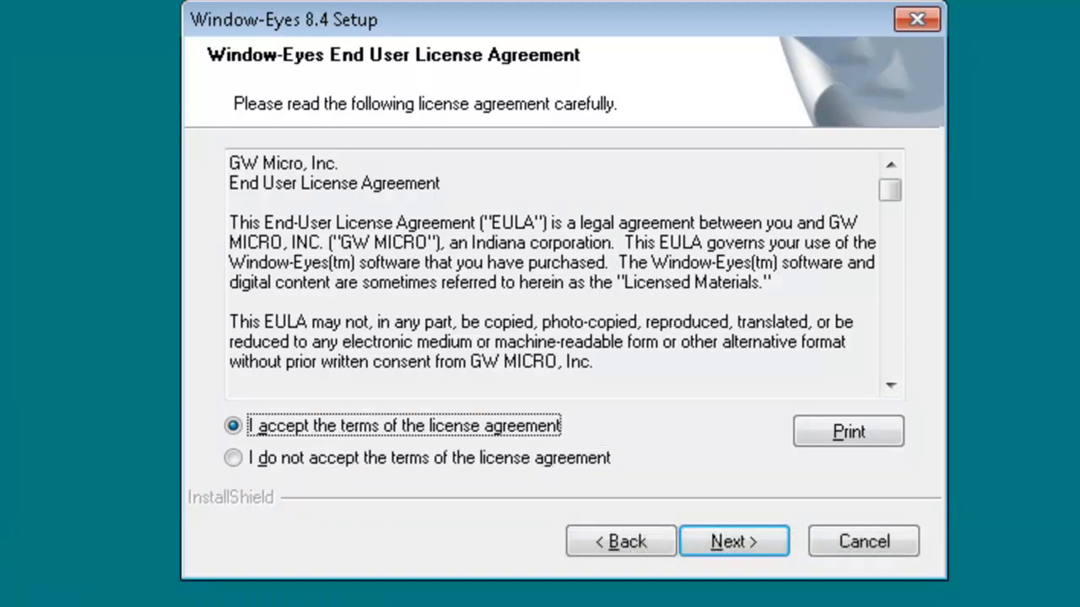
key("Enter")
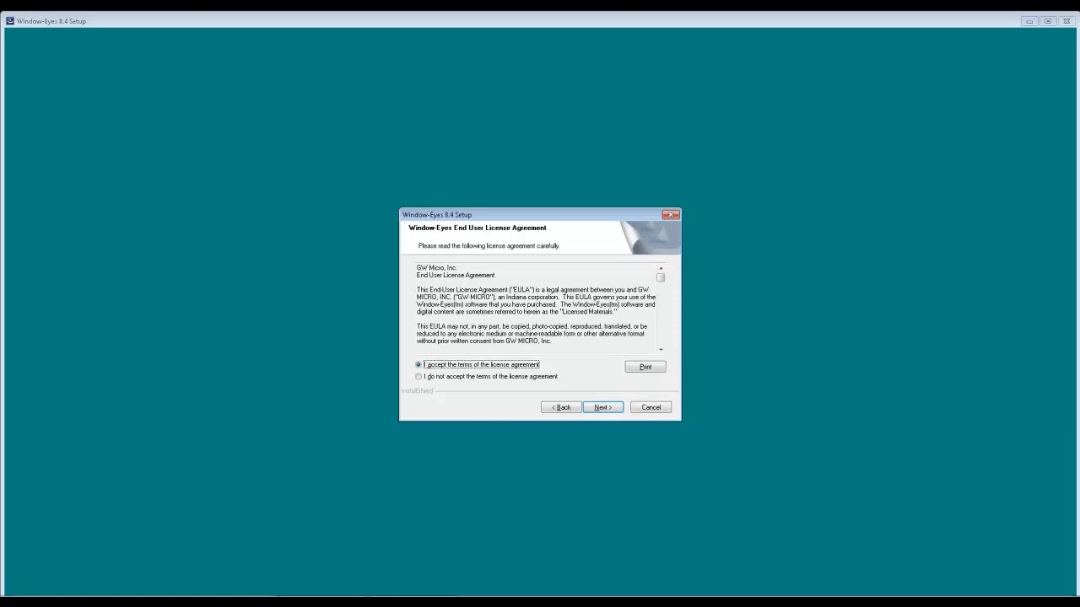
left_click(603, 407)
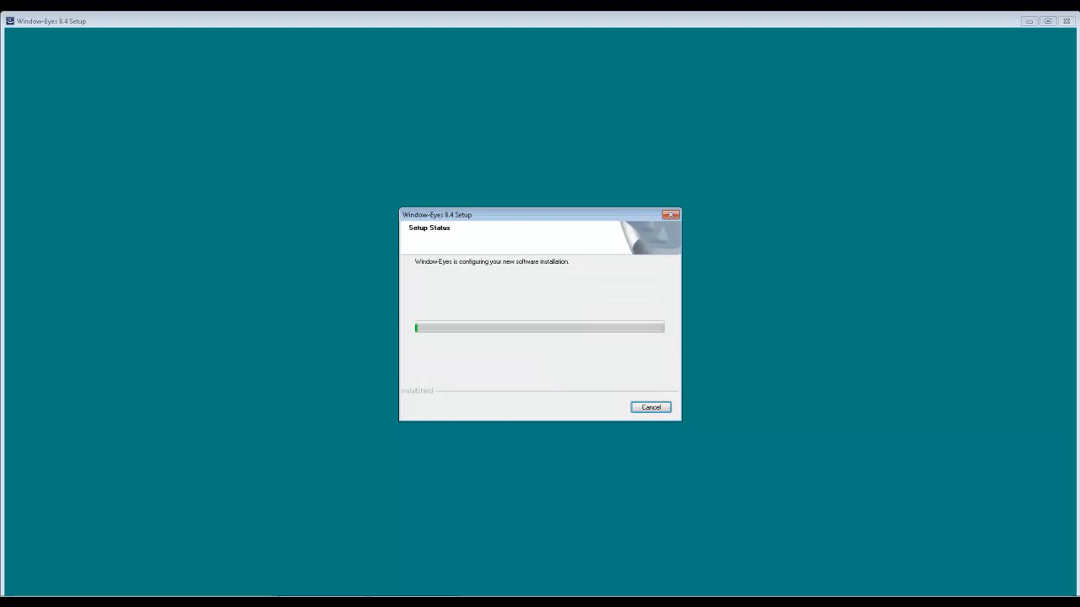